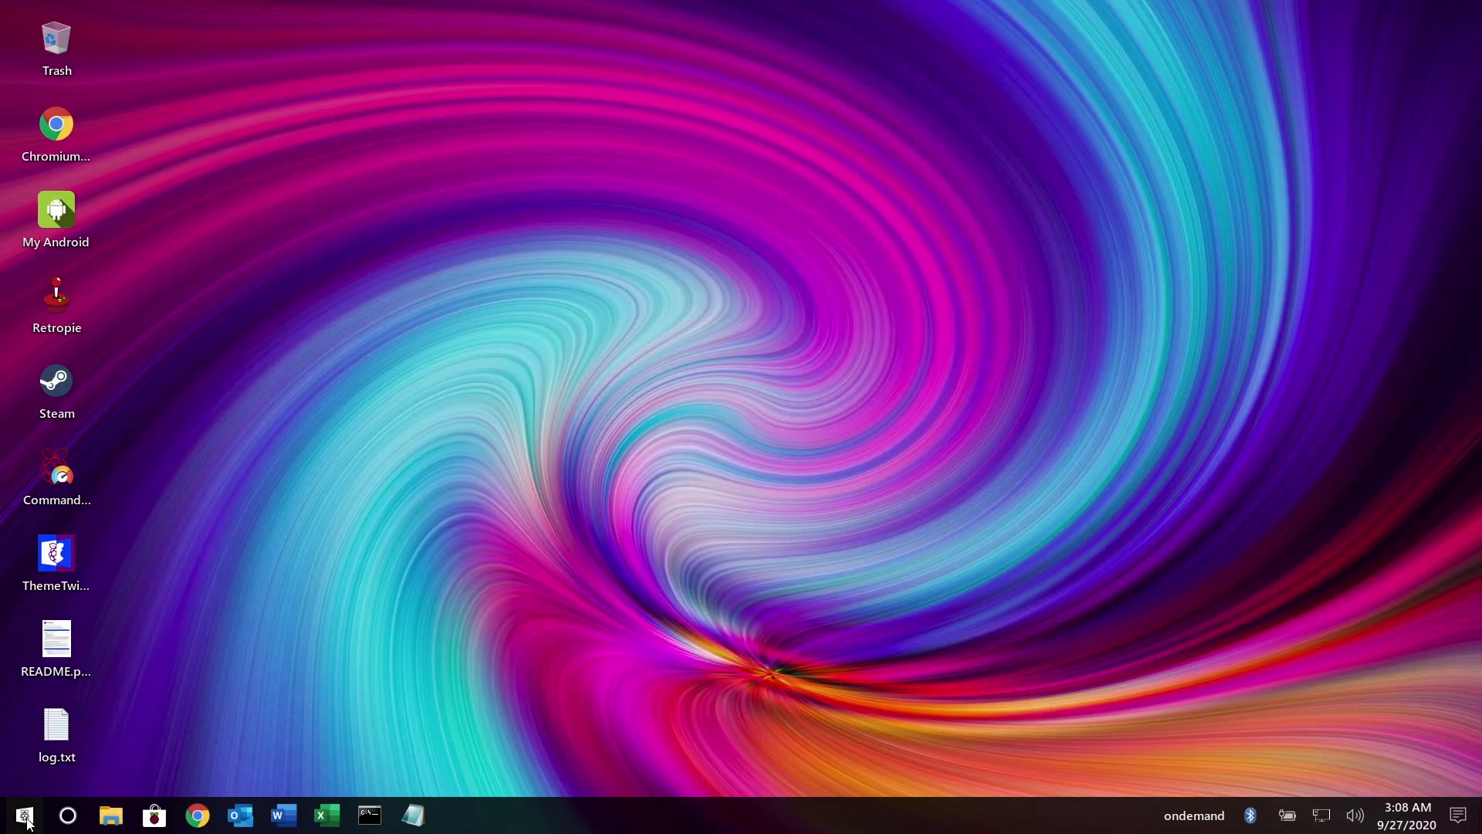
# Launch Half Life from the Start menu's Games list in Twister OS
pyautogui.click(22, 815)
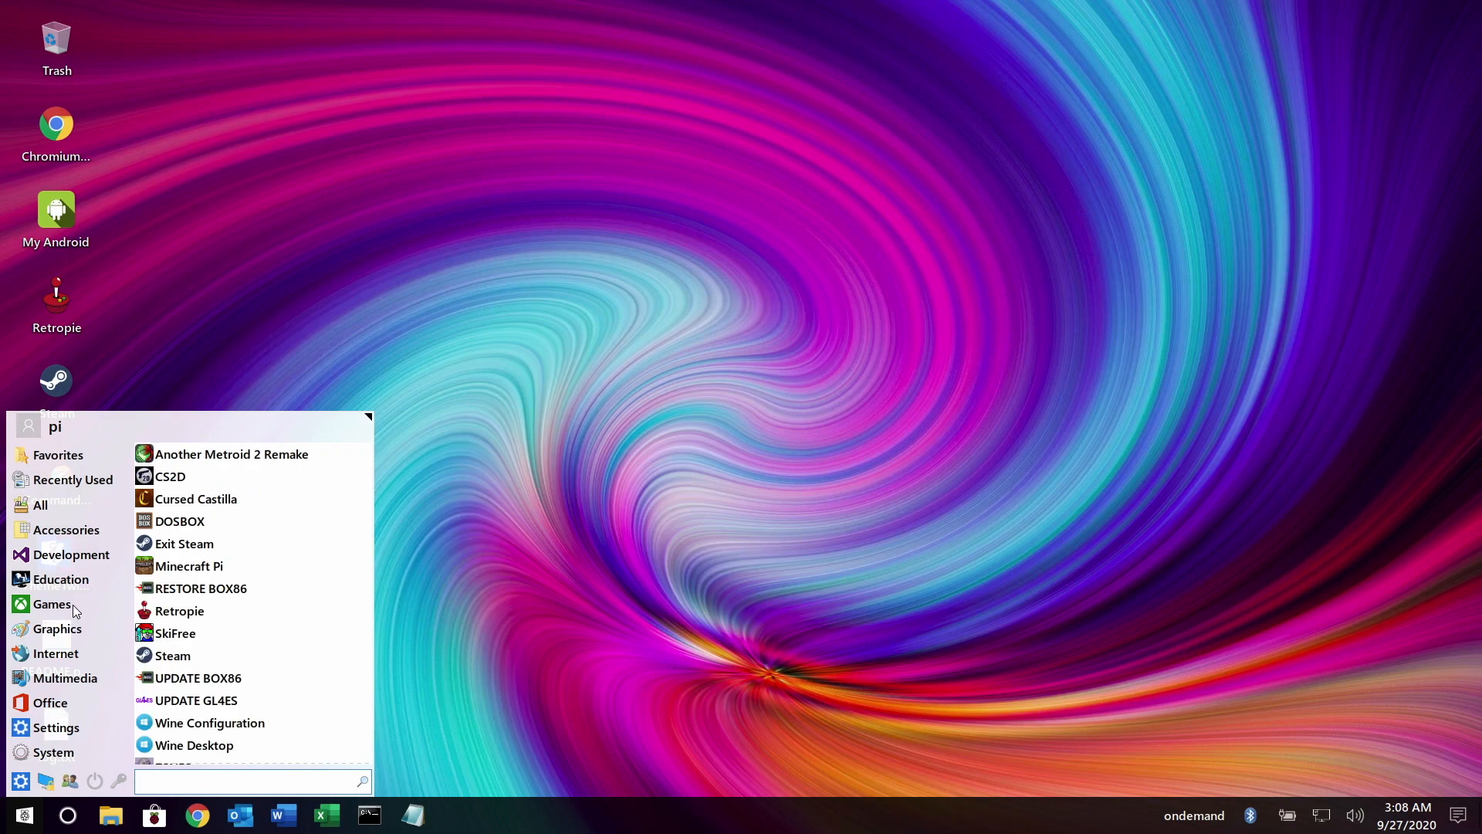
pyautogui.scroll(-3)
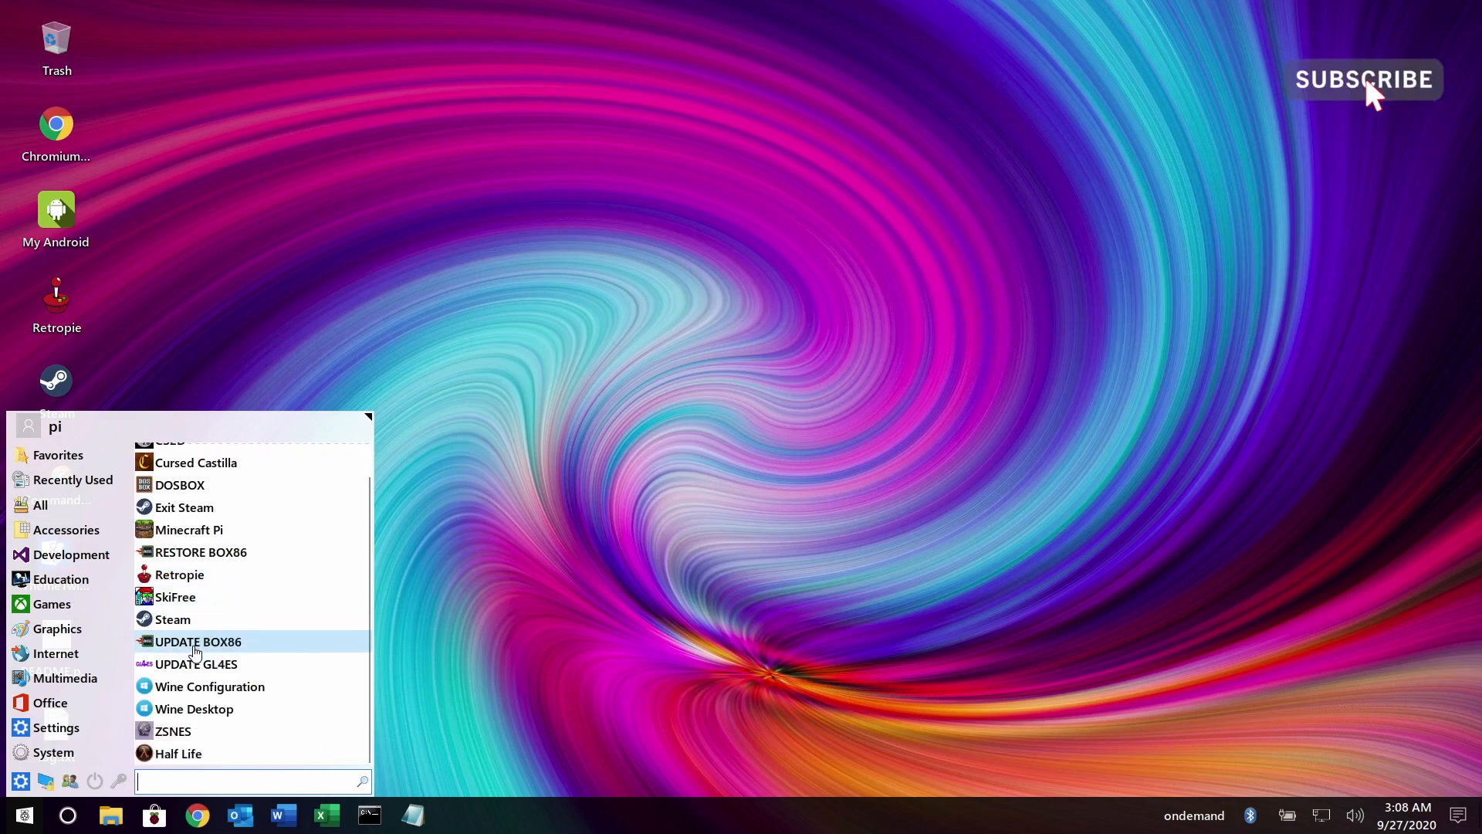
pyautogui.moveTo(177, 753)
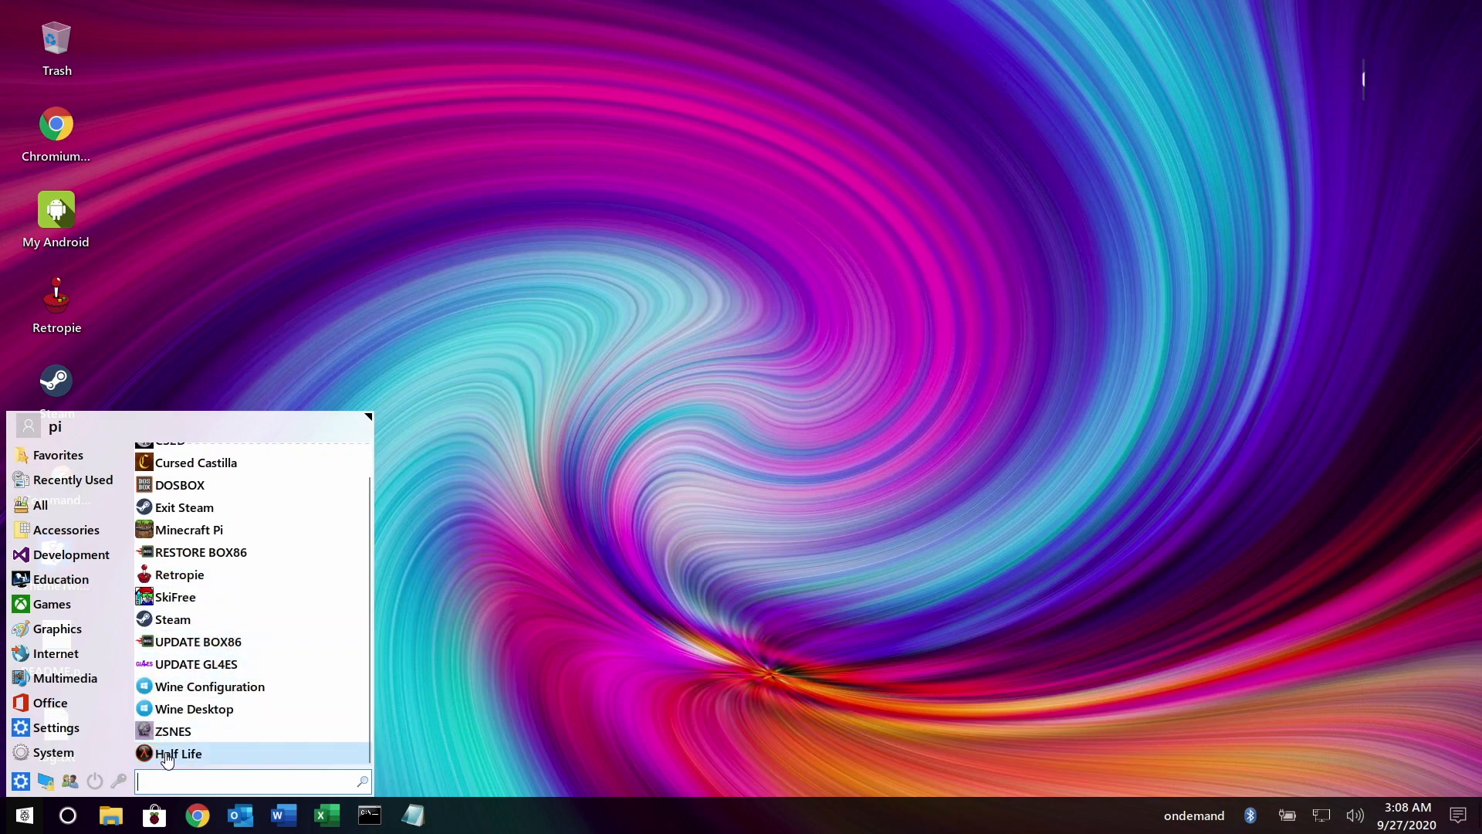
pyautogui.click(178, 754)
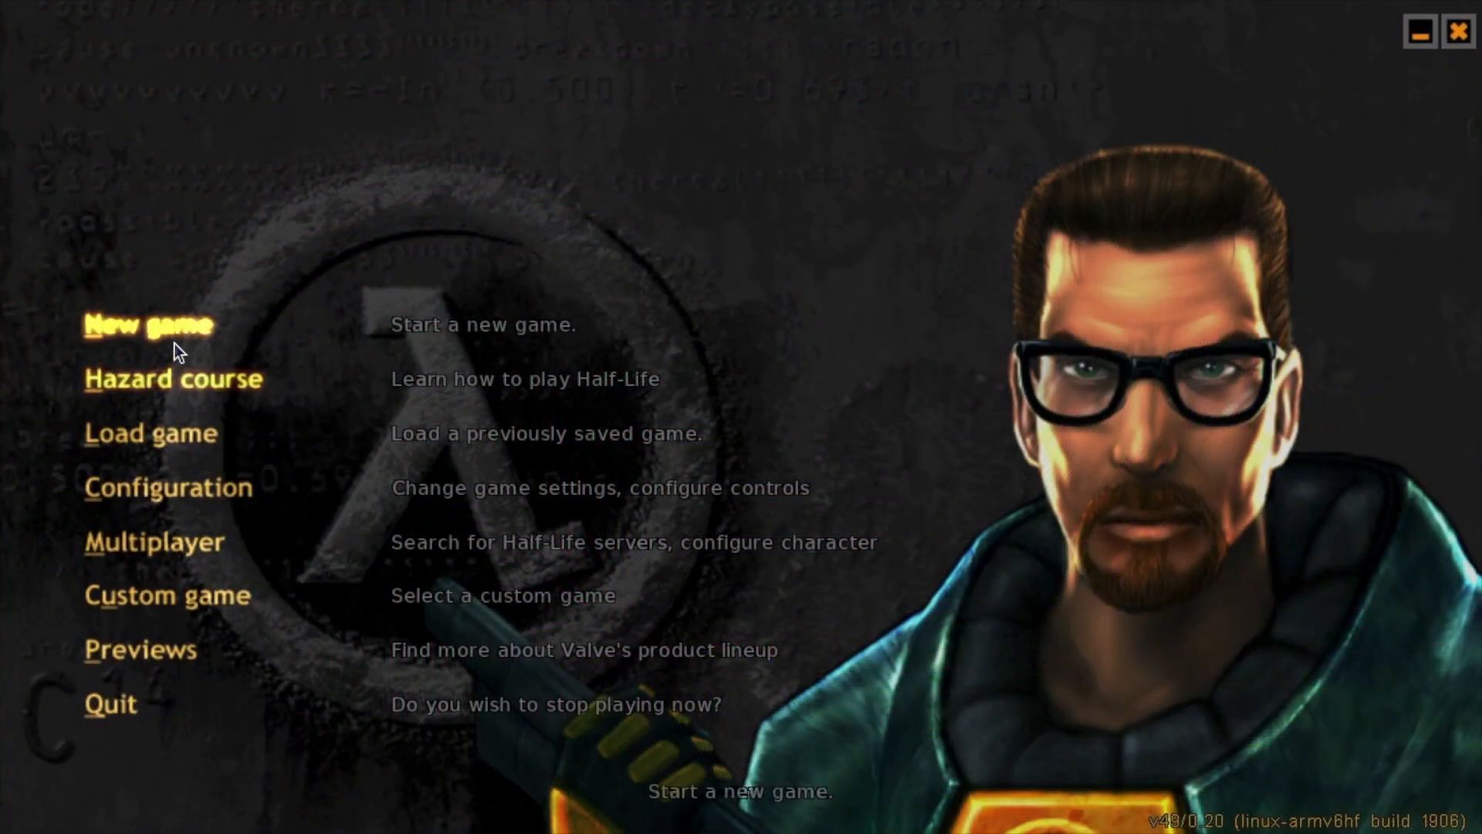
# Start a new Half-Life game from the main menu
pyautogui.click(145, 324)
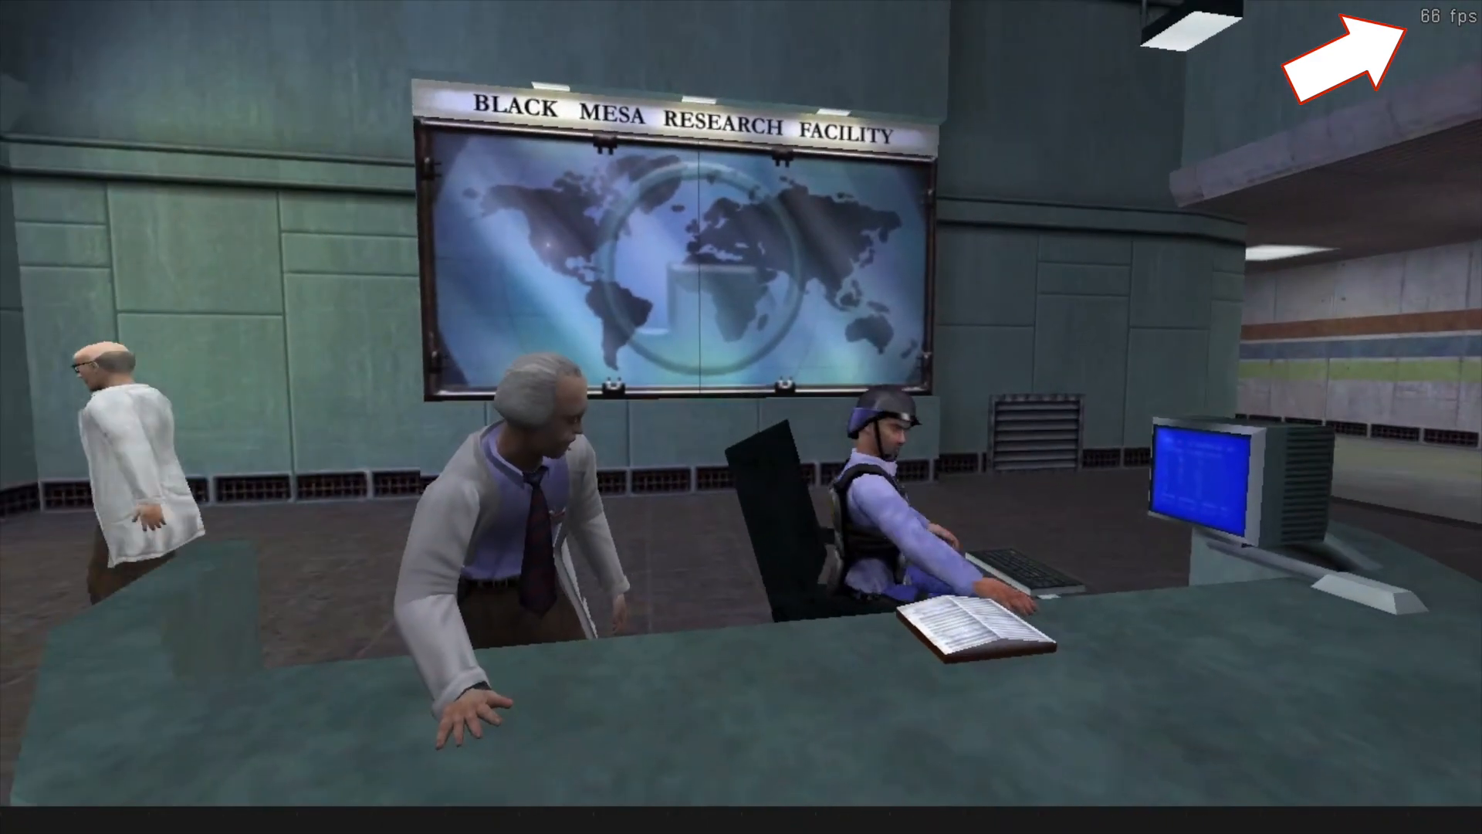
pyautogui.moveTo(741, 417)
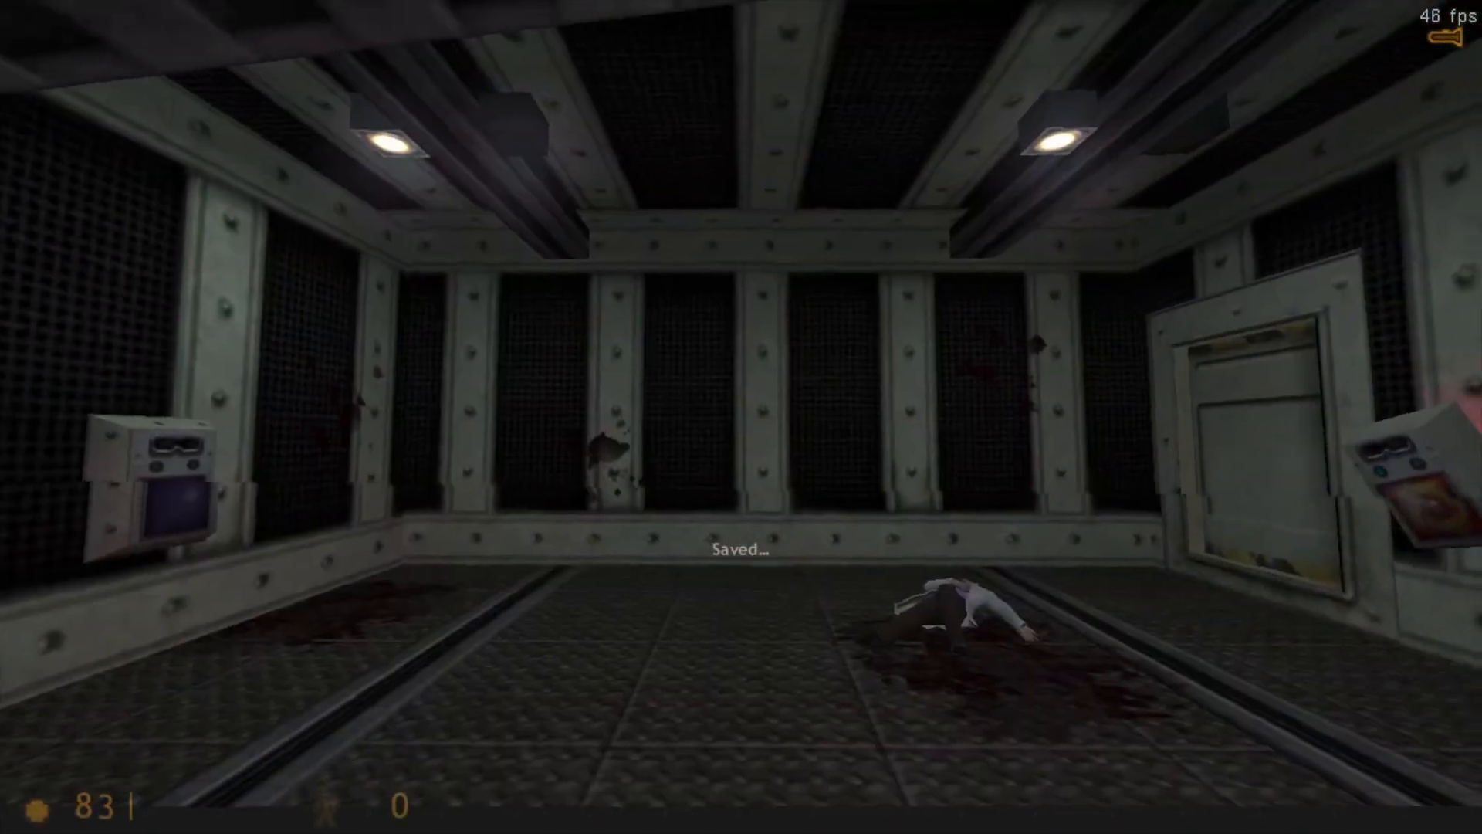
pyautogui.moveTo(741, 417)
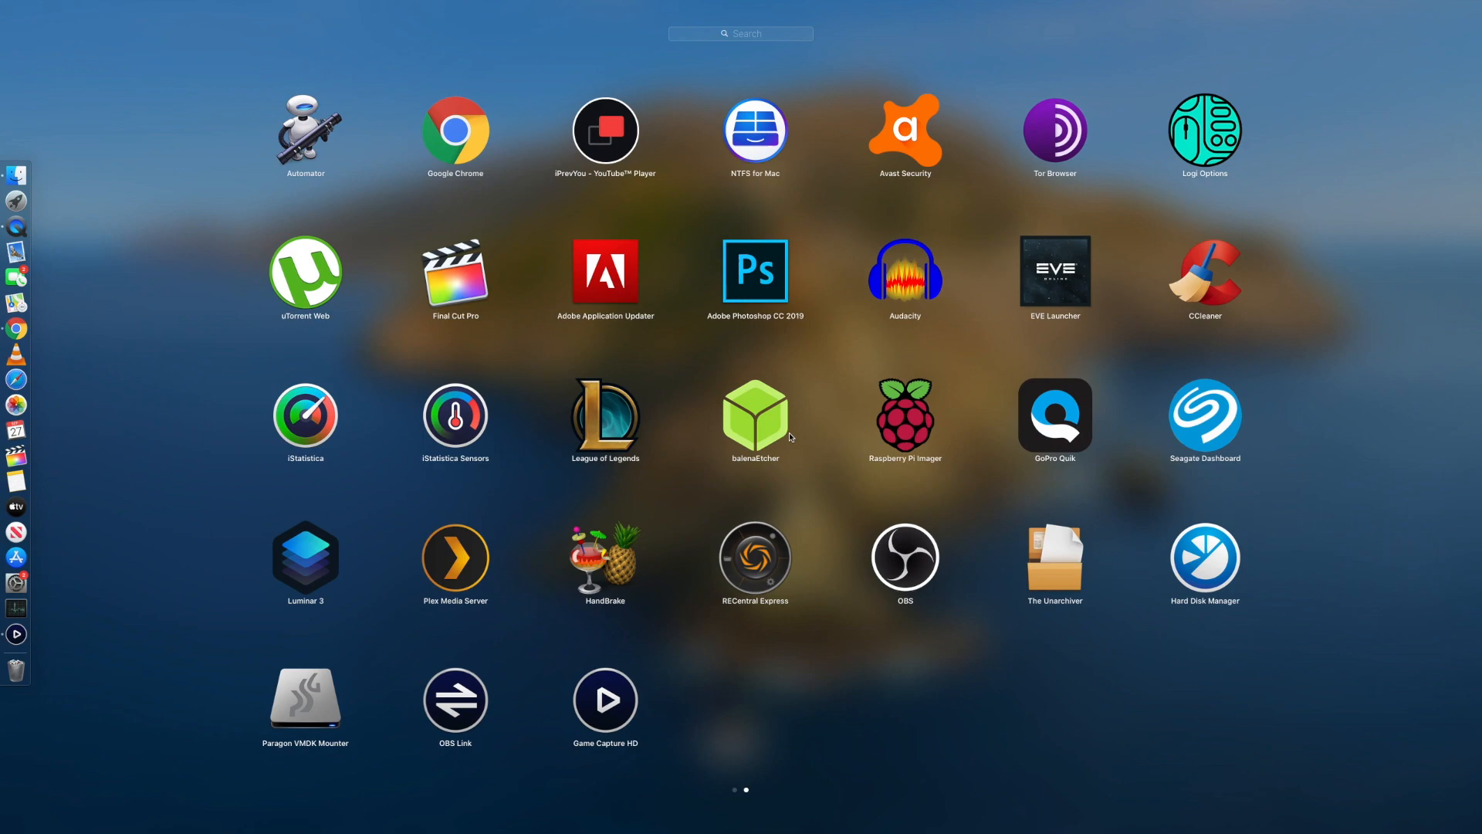
# Open Raspberry Pi Imager and select the Generic USB3.0 CRW SD Media 32 GB card
pyautogui.click(904, 416)
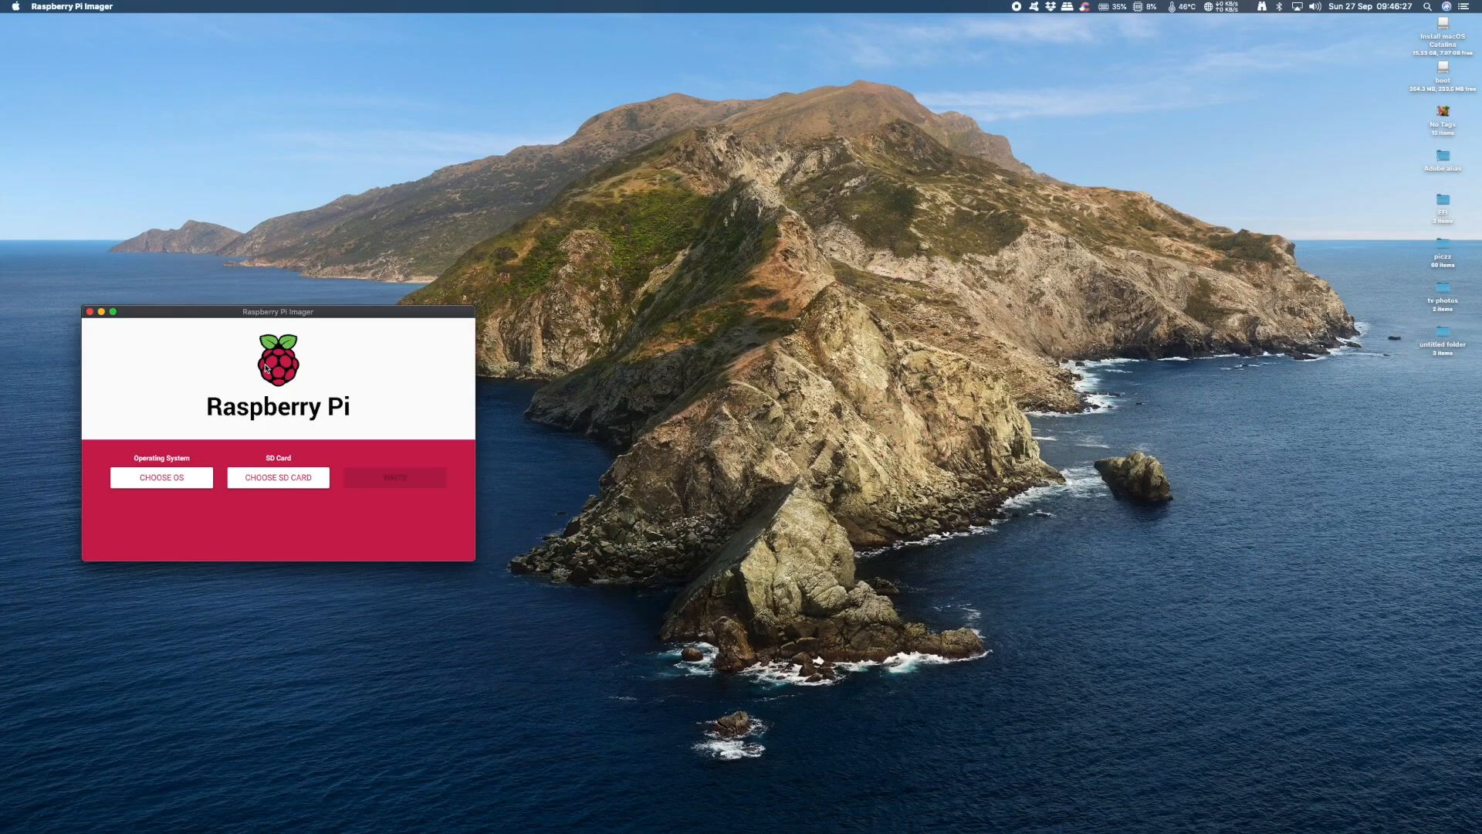
pyautogui.click(161, 477)
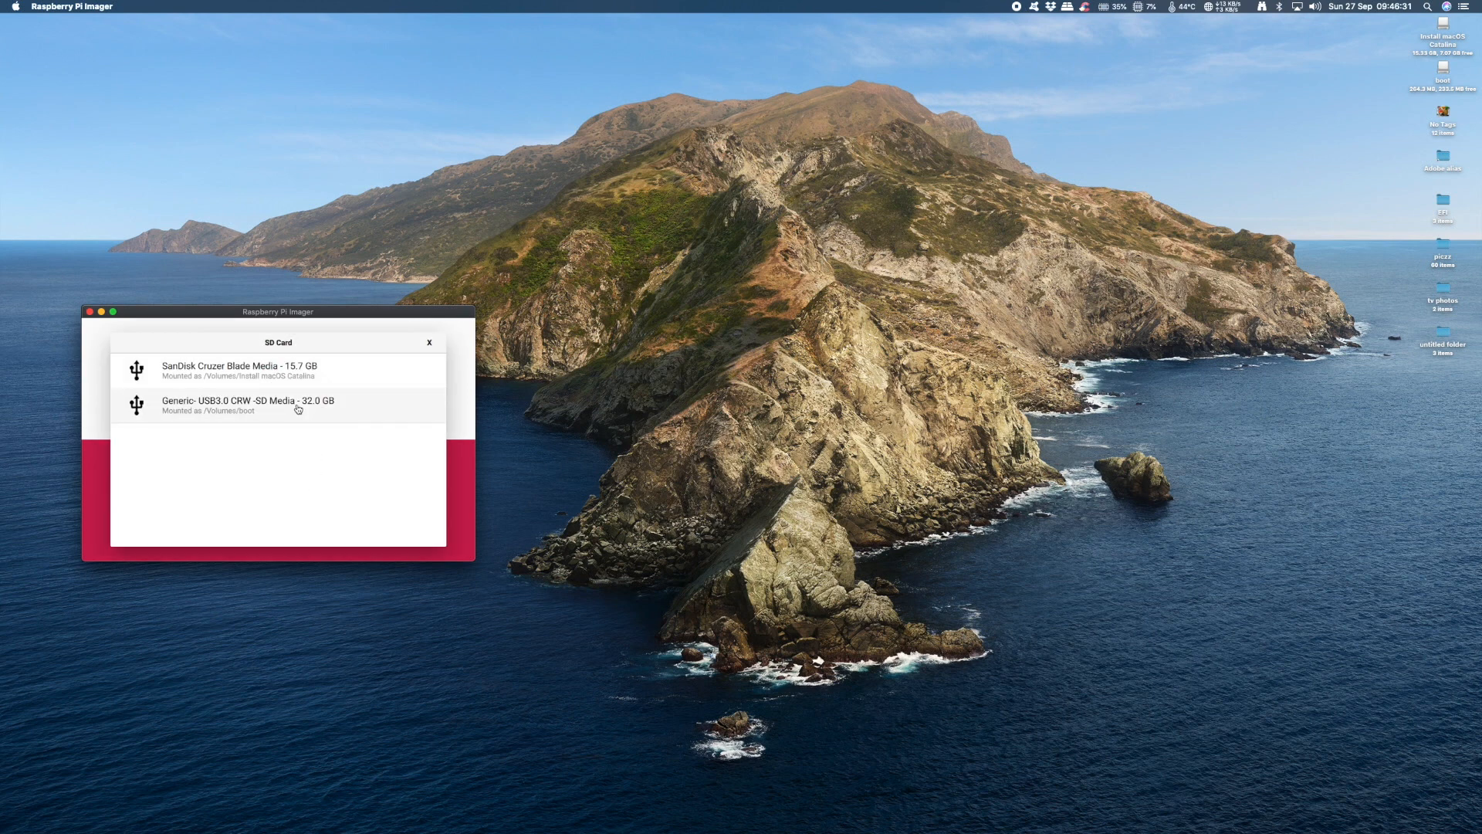
pyautogui.click(245, 404)
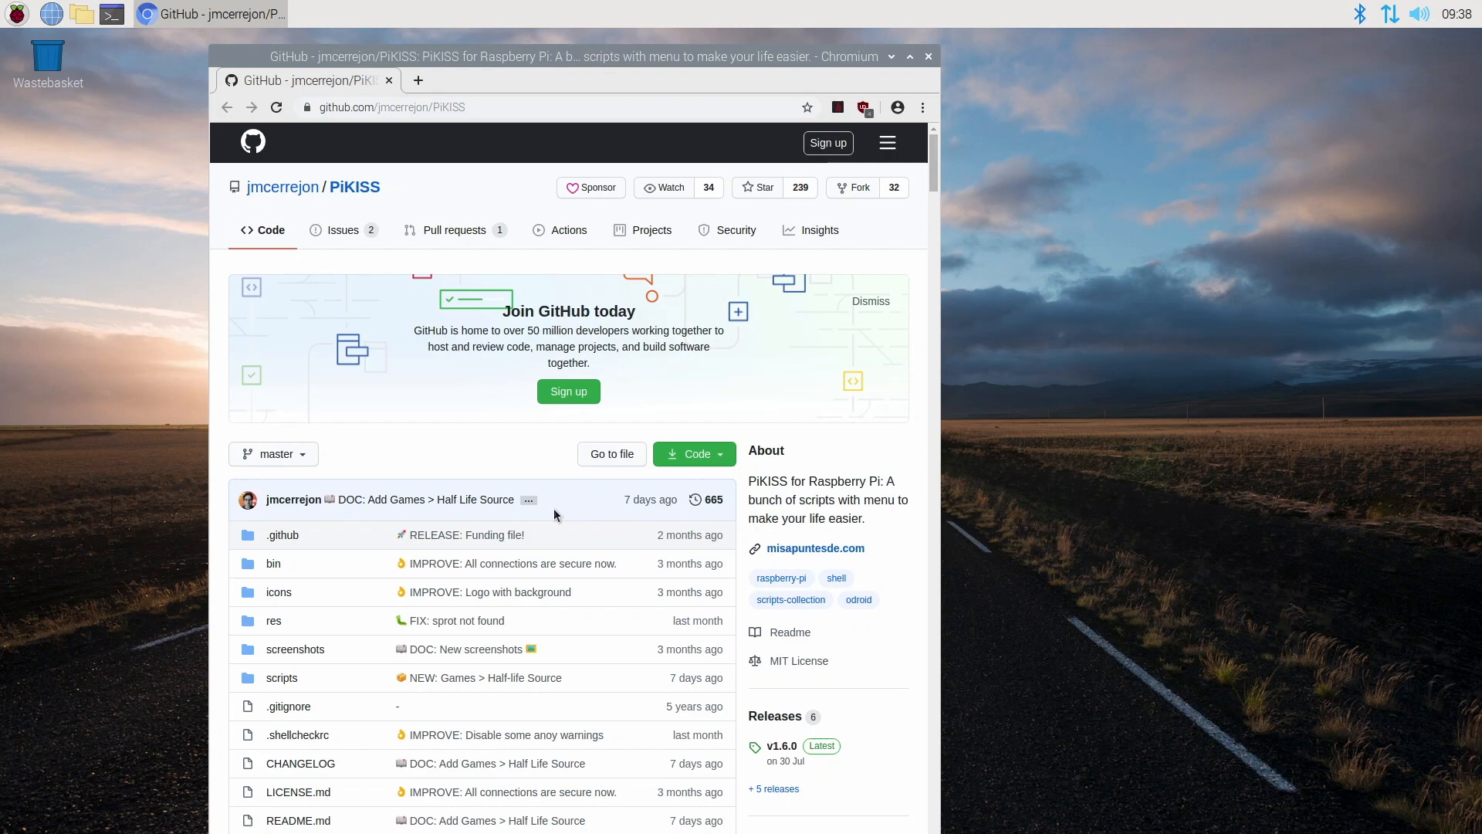
pyautogui.moveTo(563, 262)
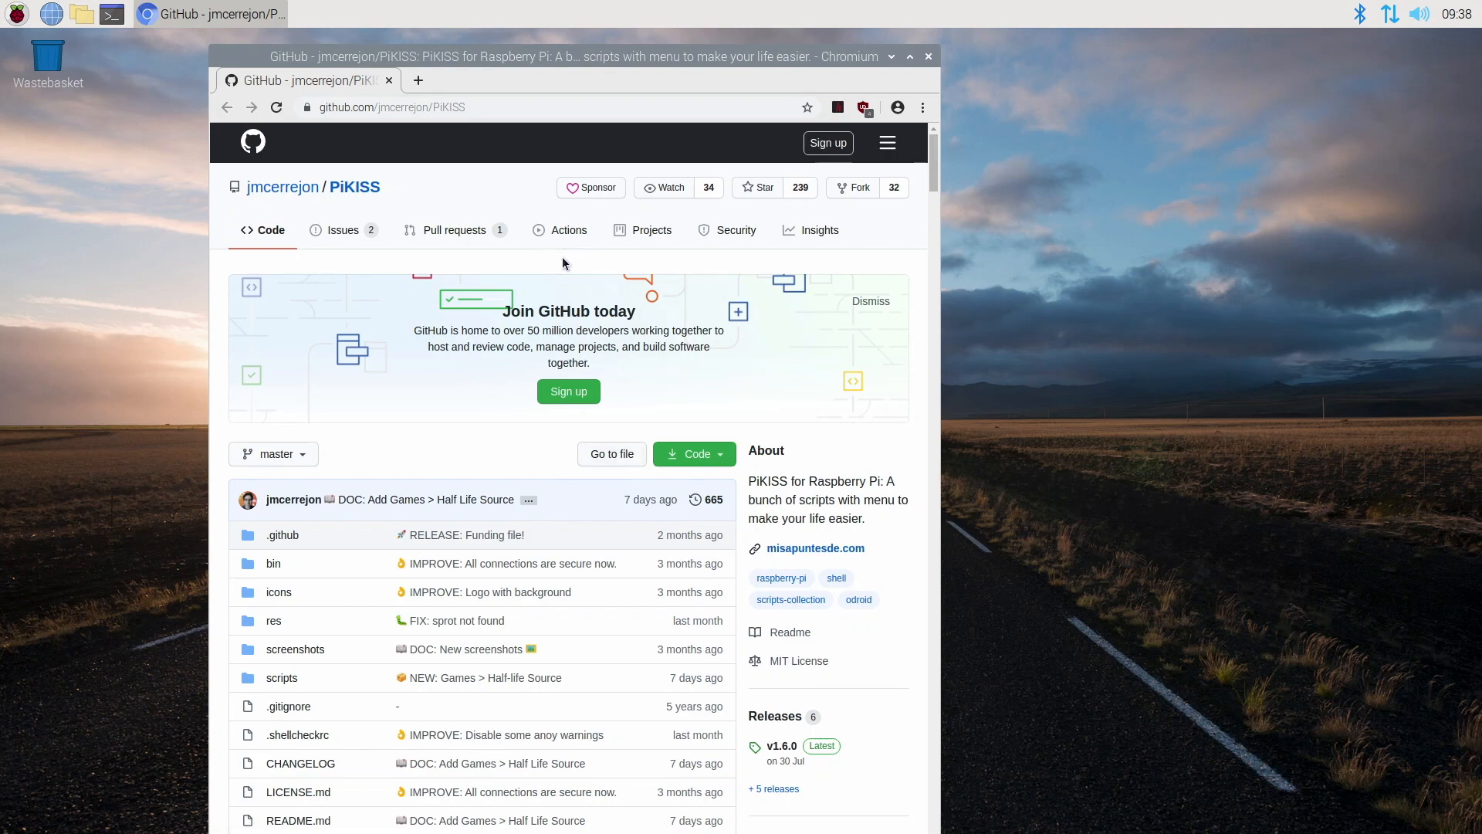
# Scroll the PiKISS README down to the Installation curl command
pyautogui.scroll(-3)
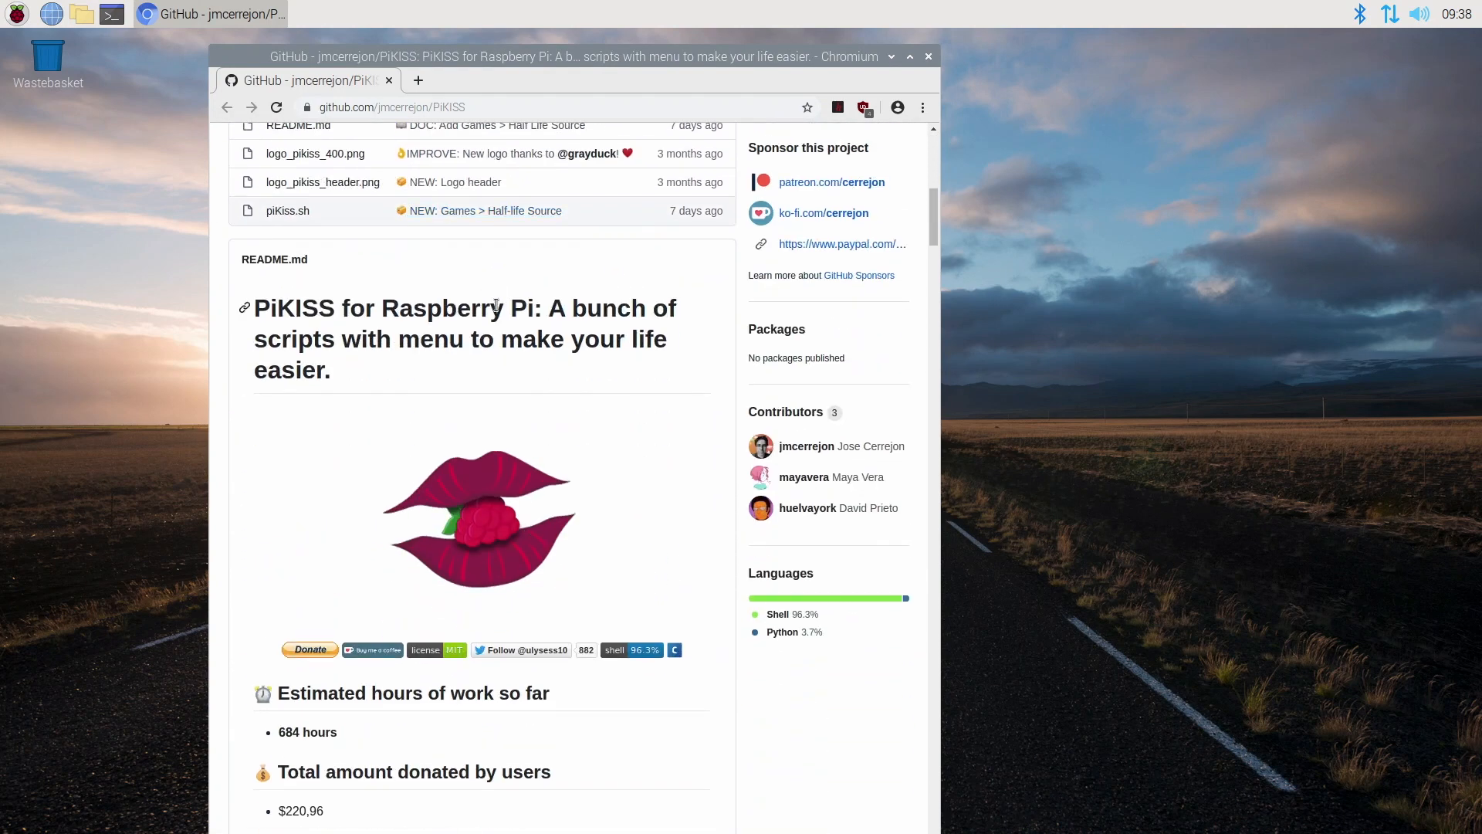
pyautogui.scroll(-3)
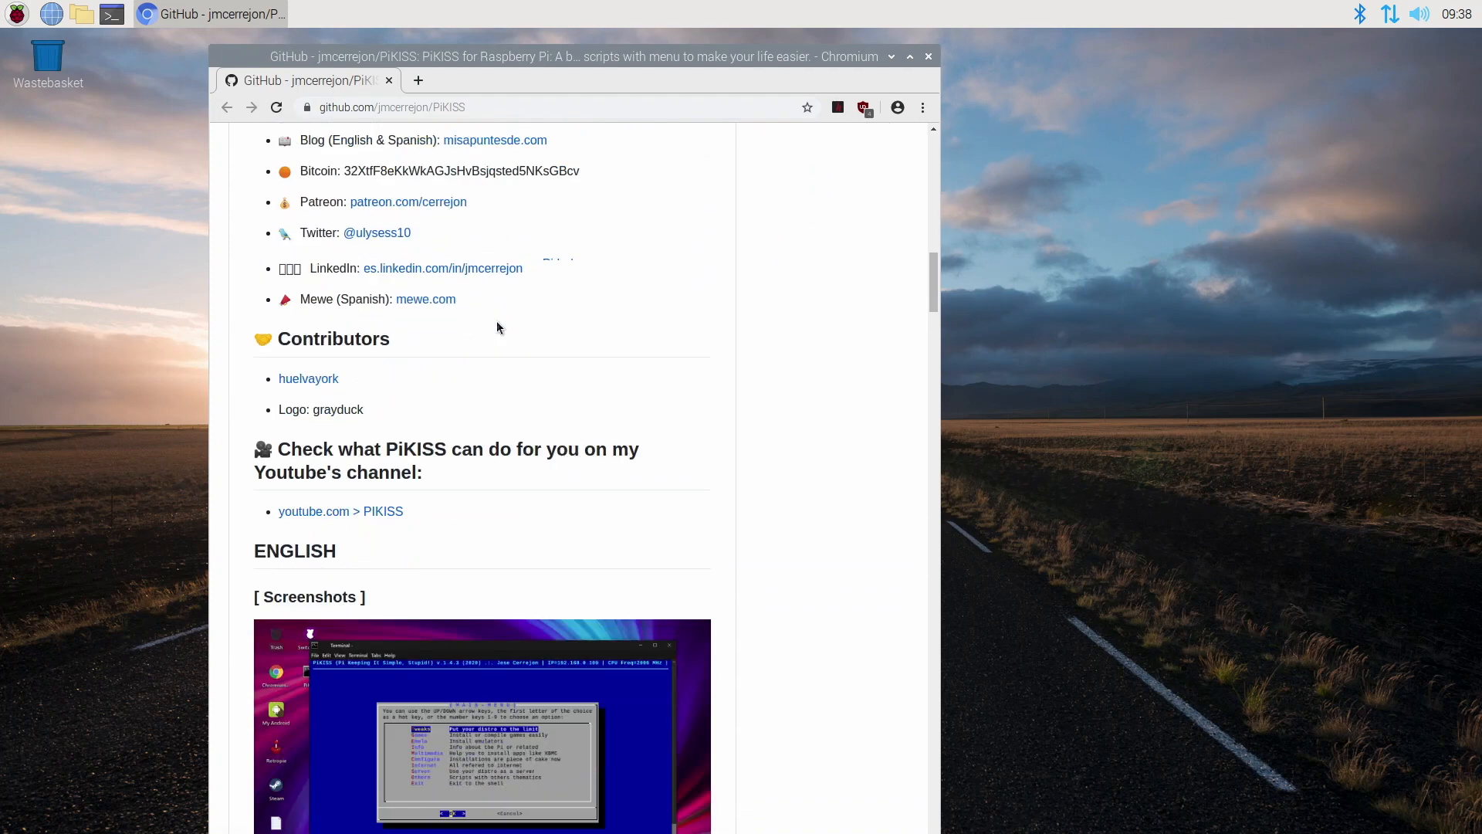
pyautogui.scroll(-3)
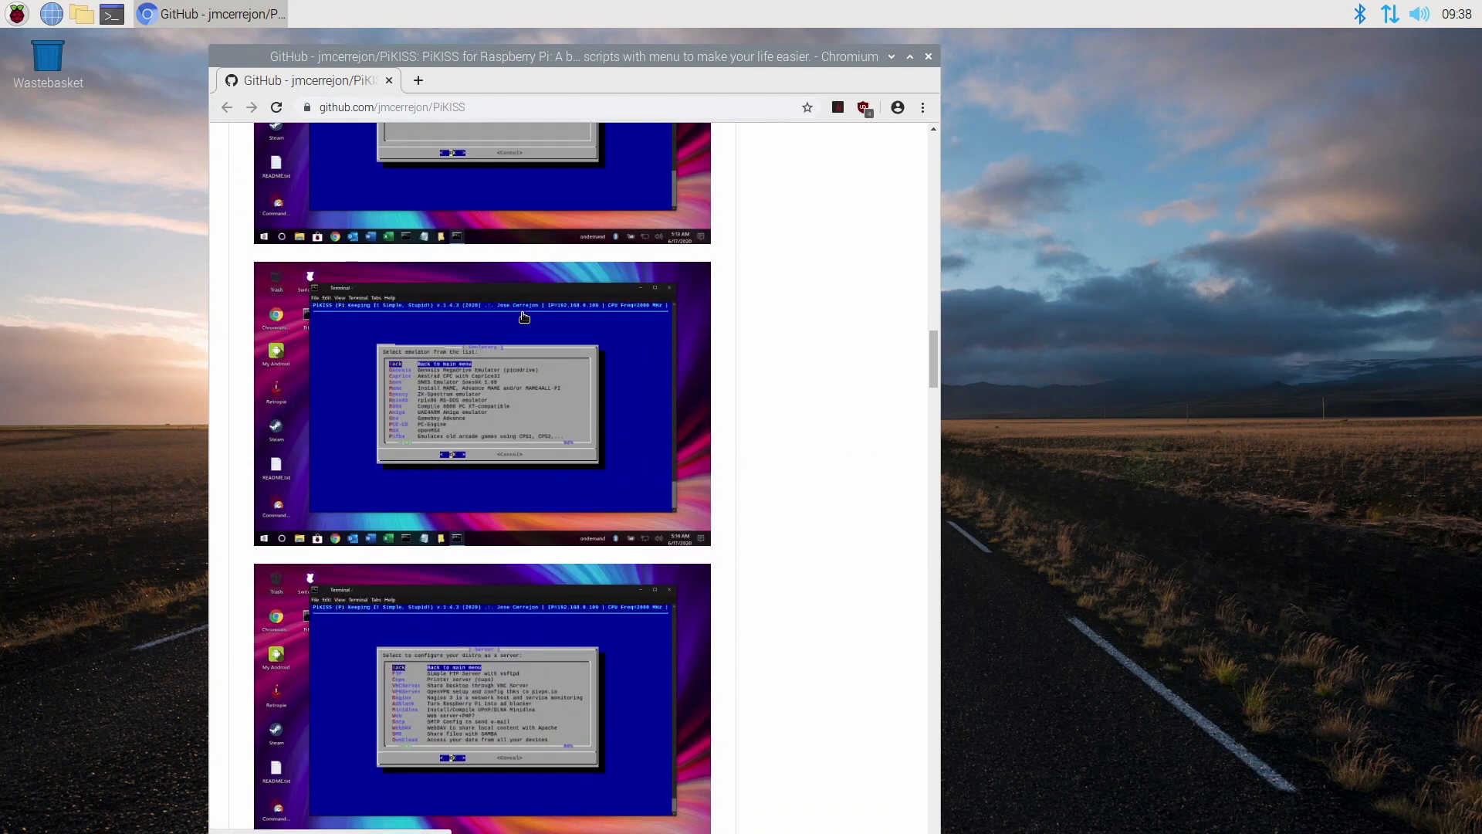
pyautogui.scroll(-3)
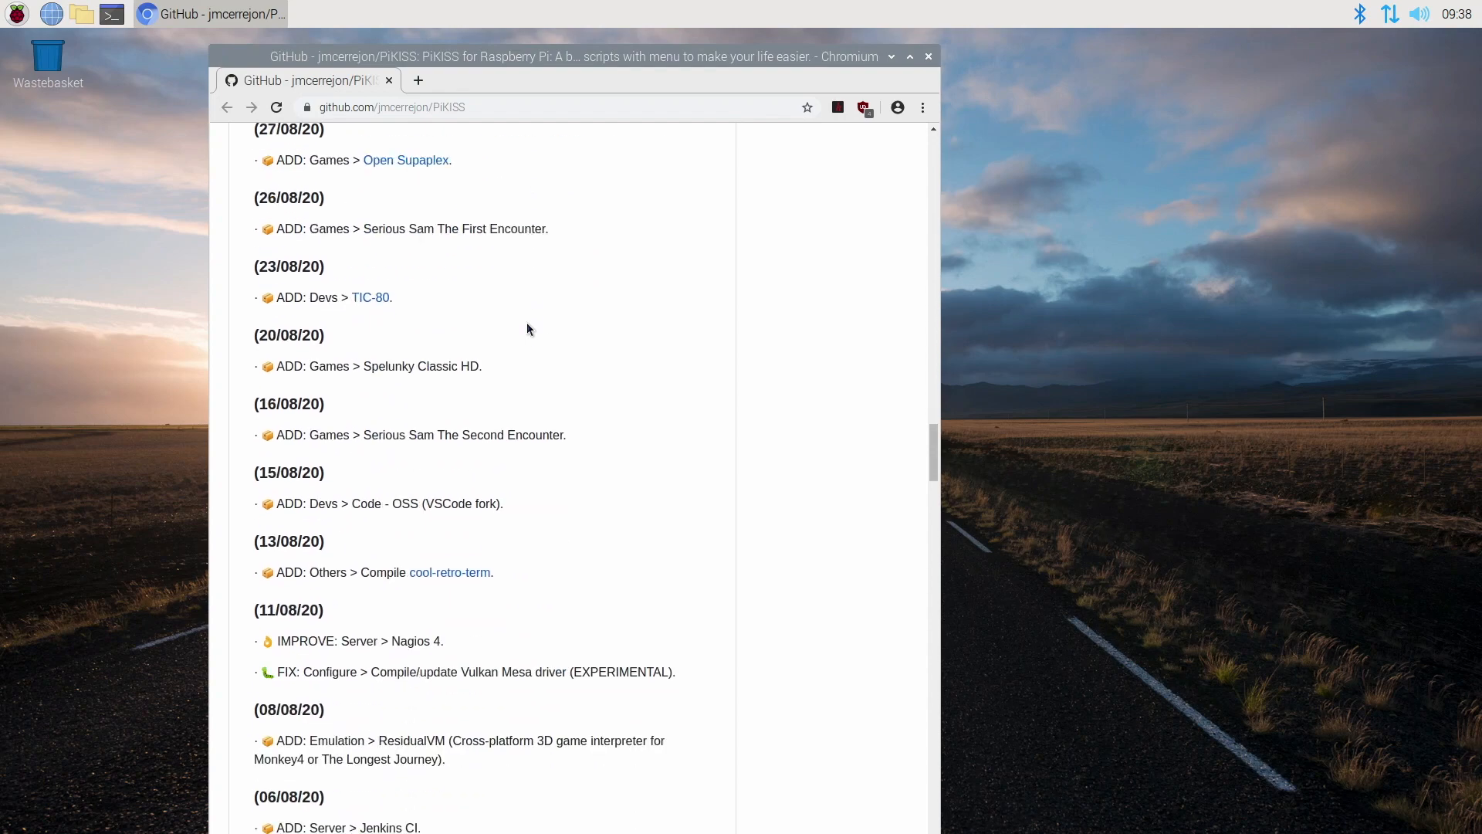
pyautogui.scroll(-3)
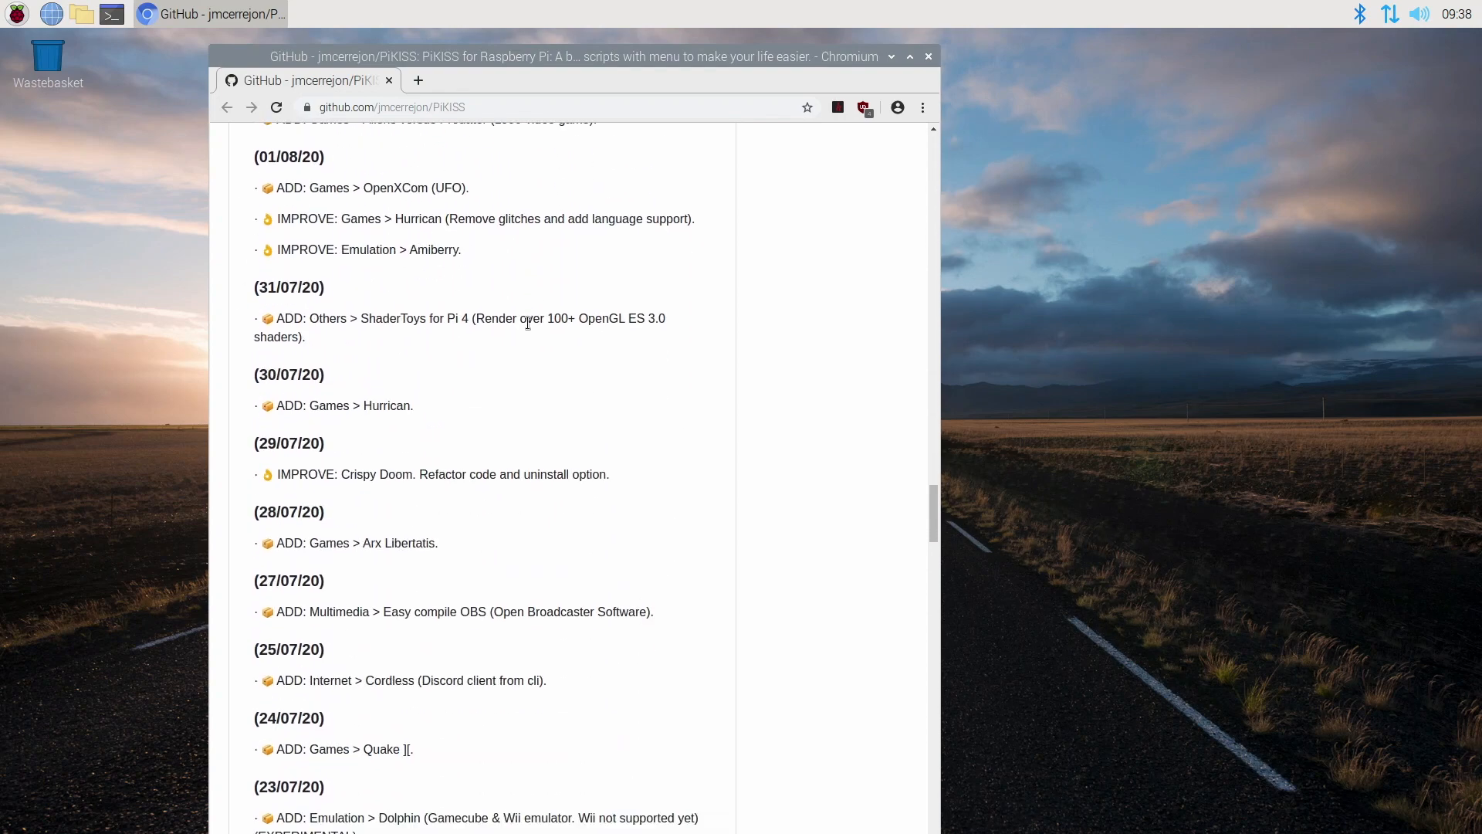
pyautogui.scroll(-3)
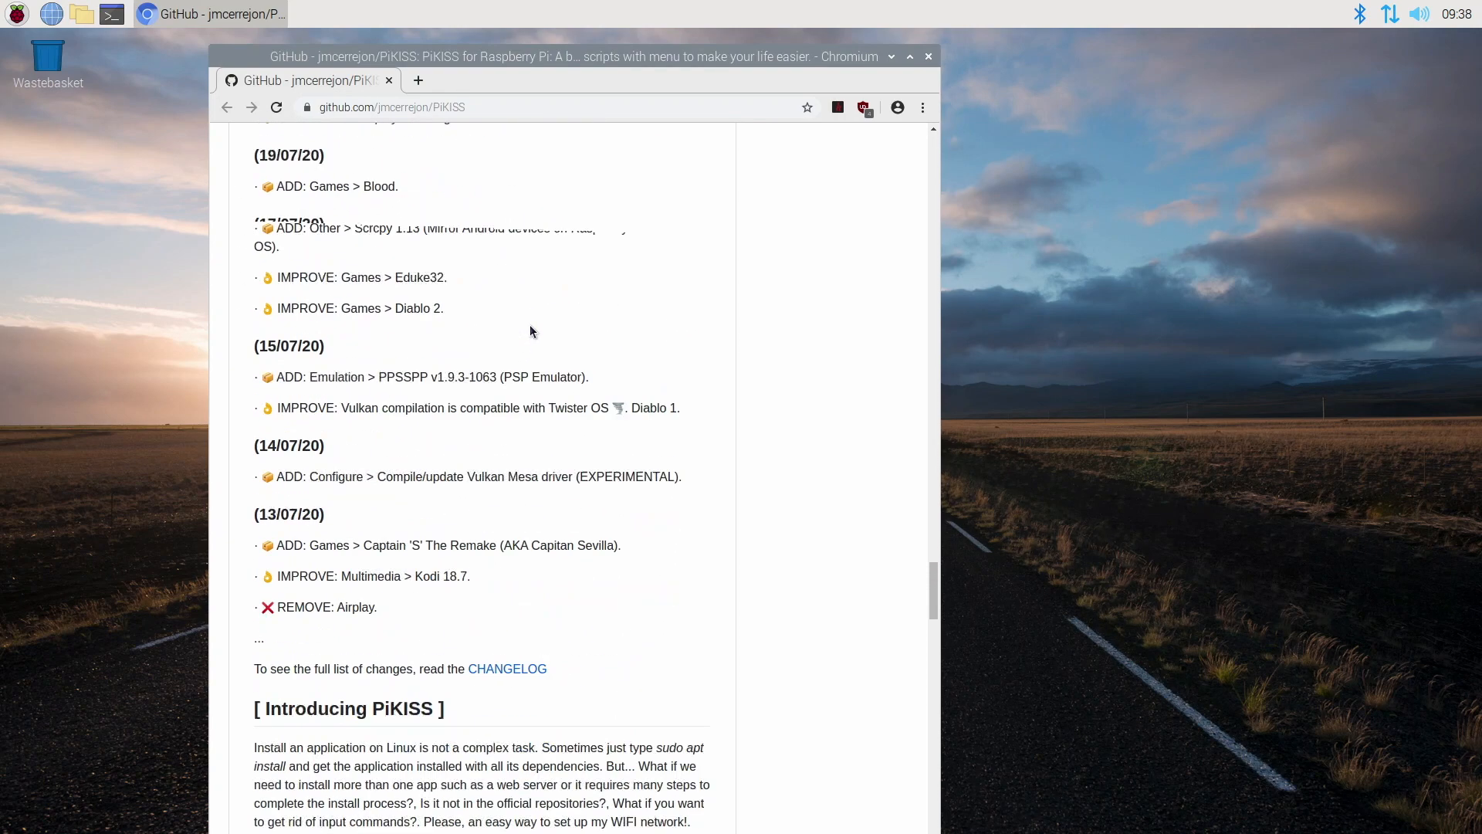
pyautogui.scroll(-3)
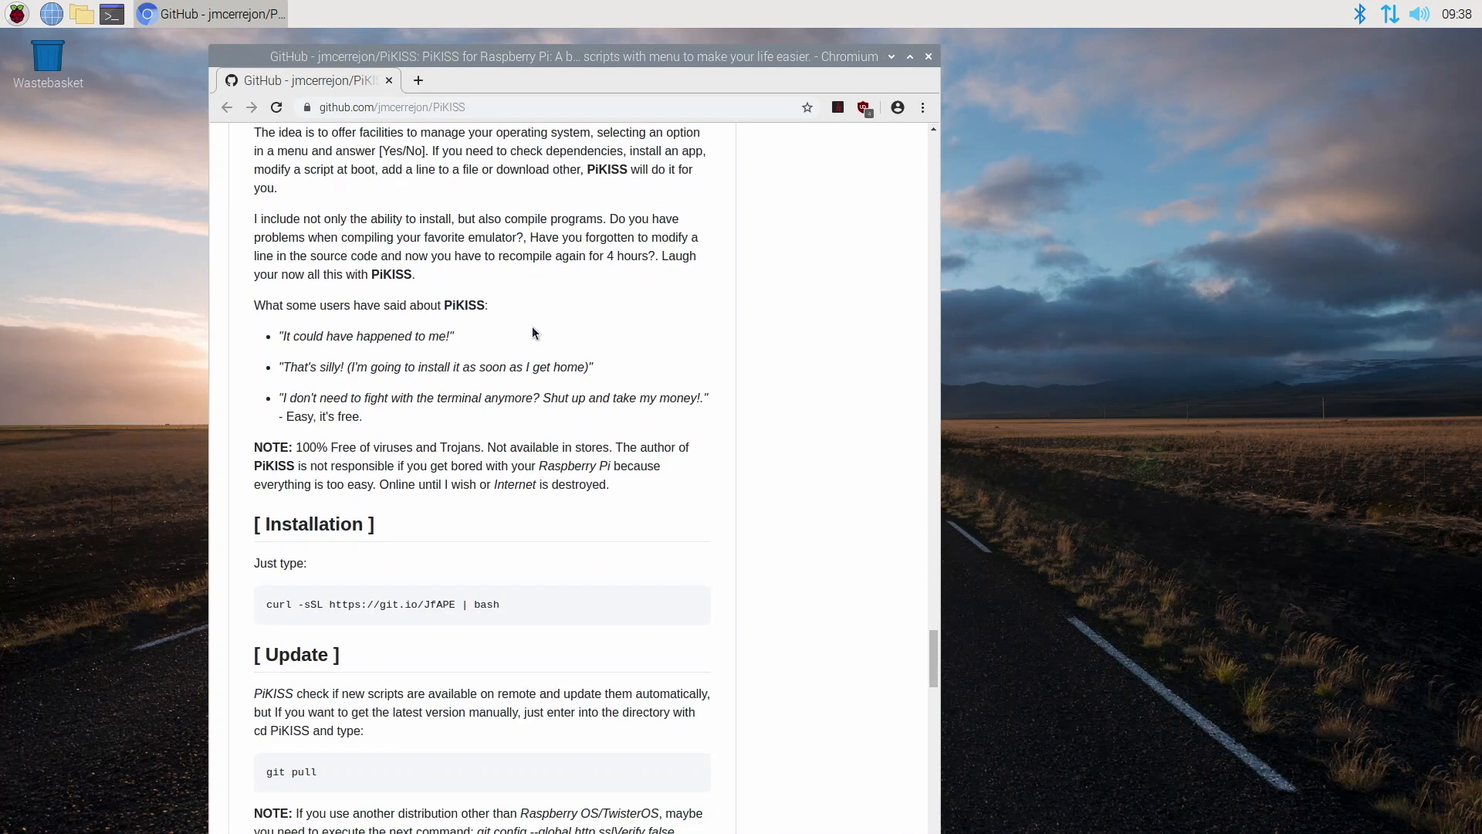
pyautogui.scroll(-3)
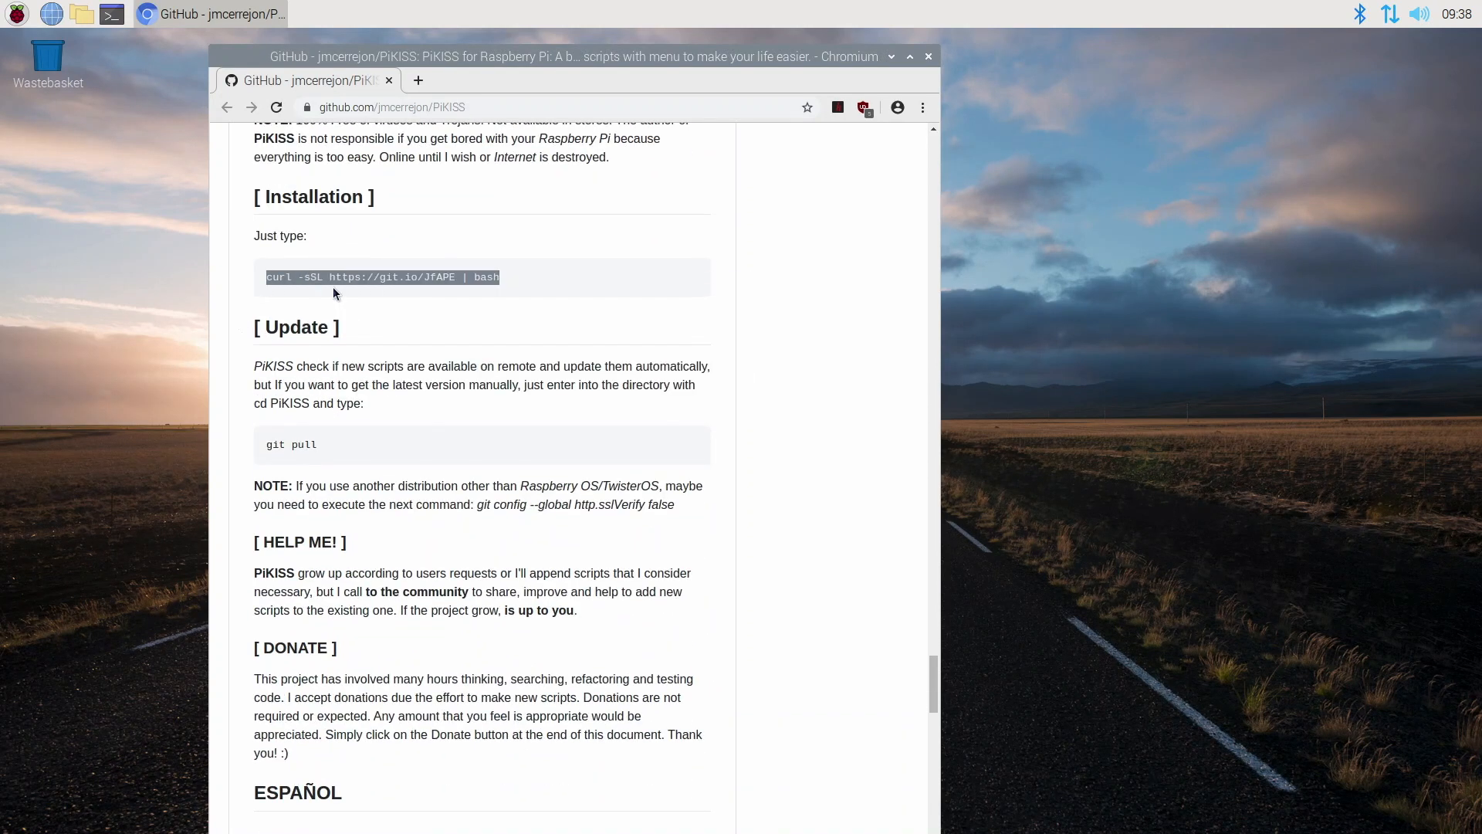
pyautogui.click(110, 14)
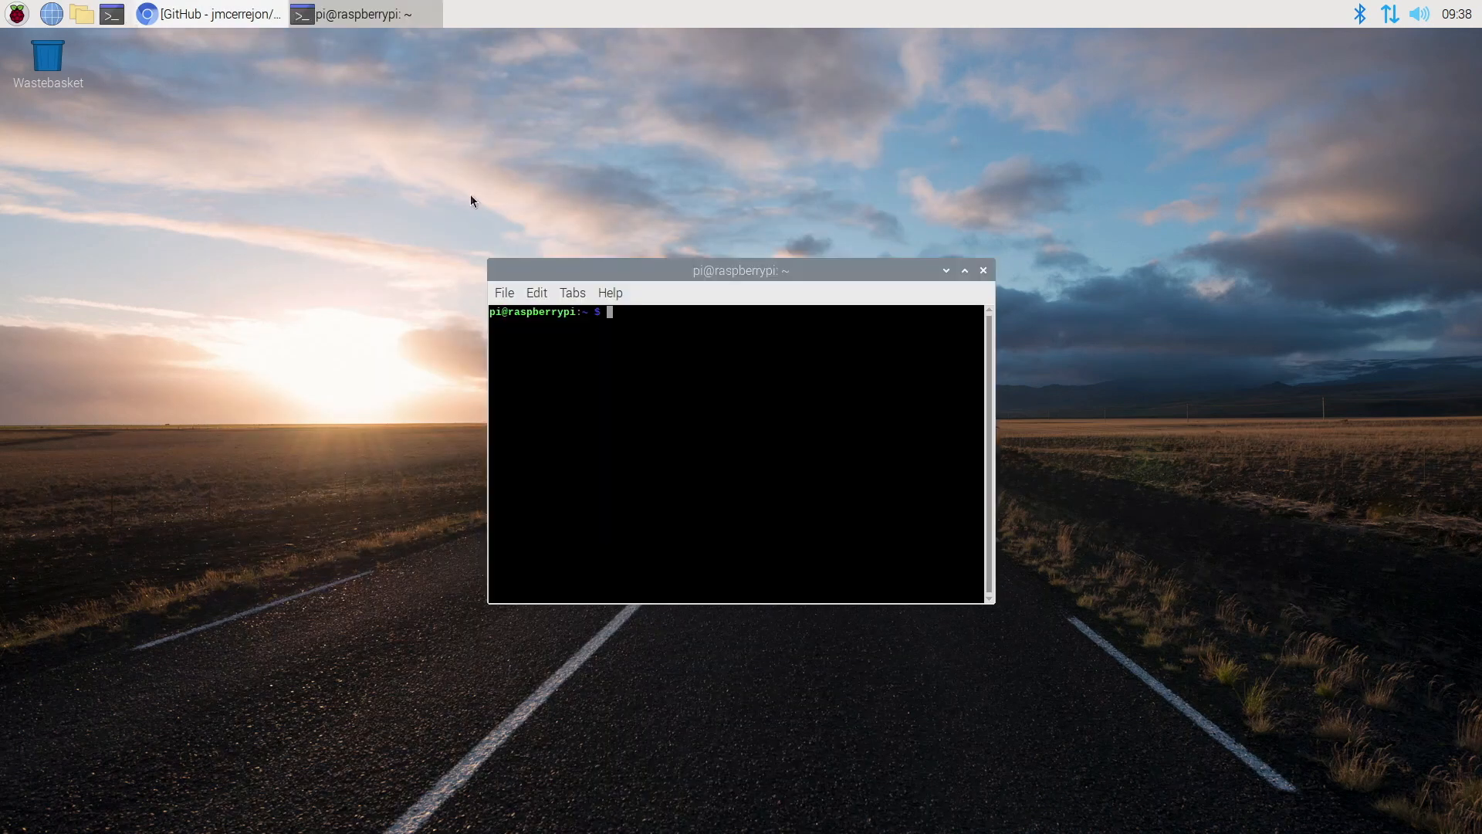
# Run the pasted PiKISS curl install command in LXTerminal
pyautogui.press('Return')
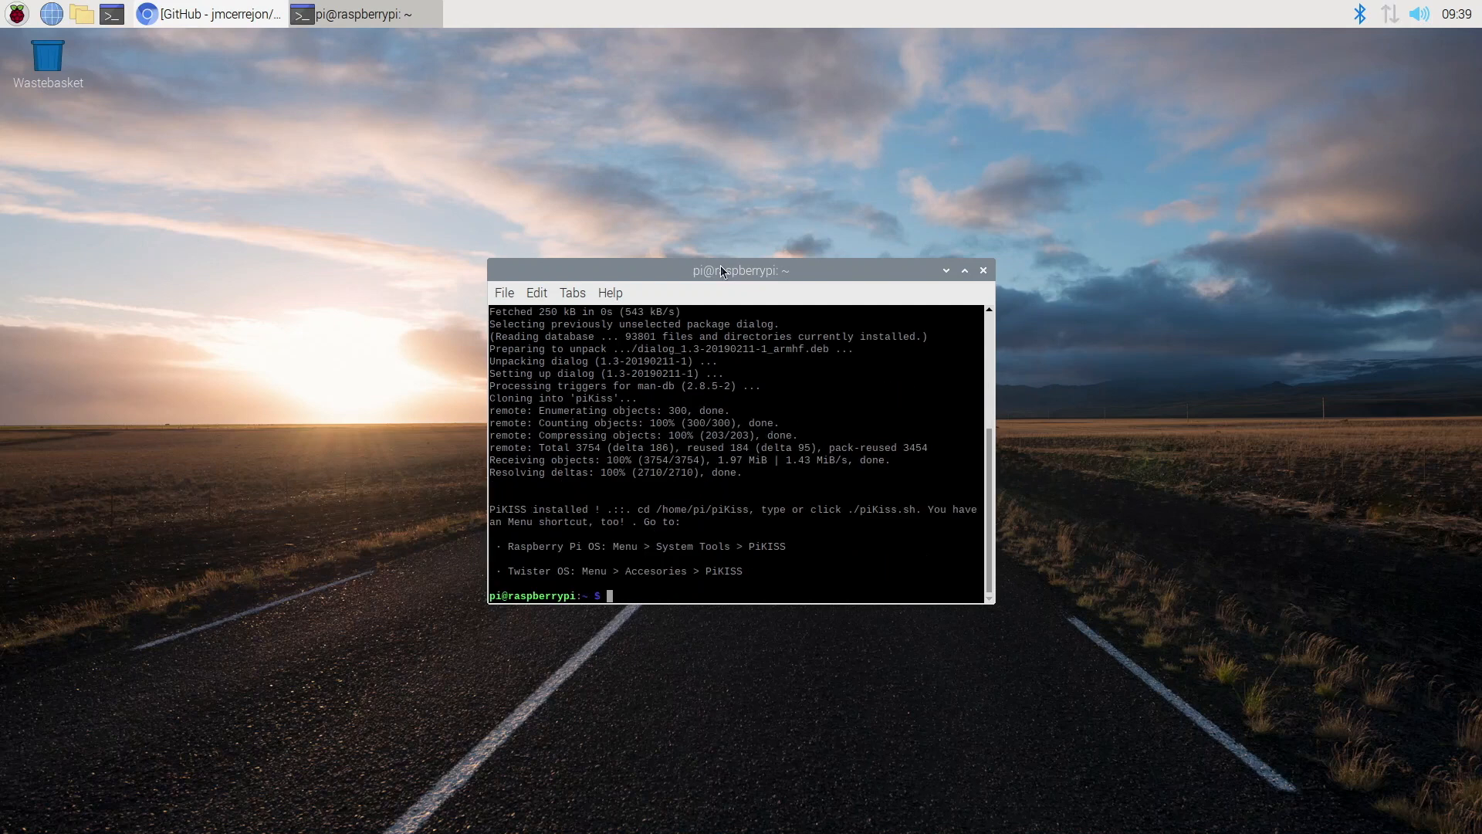
pyautogui.click(17, 13)
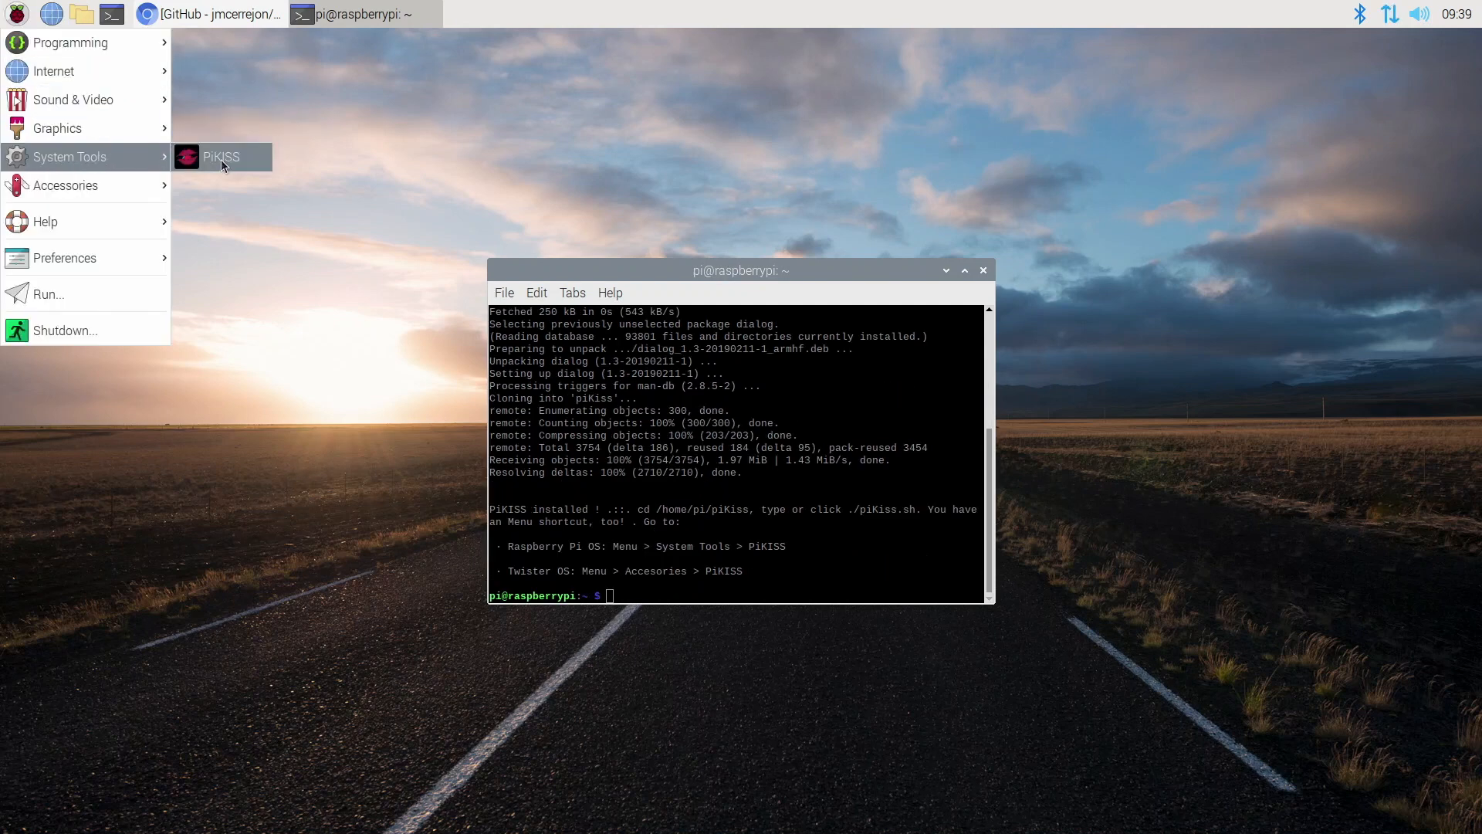
# Launch PiKISS and install HalfLife from its Games category
pyautogui.click(222, 156)
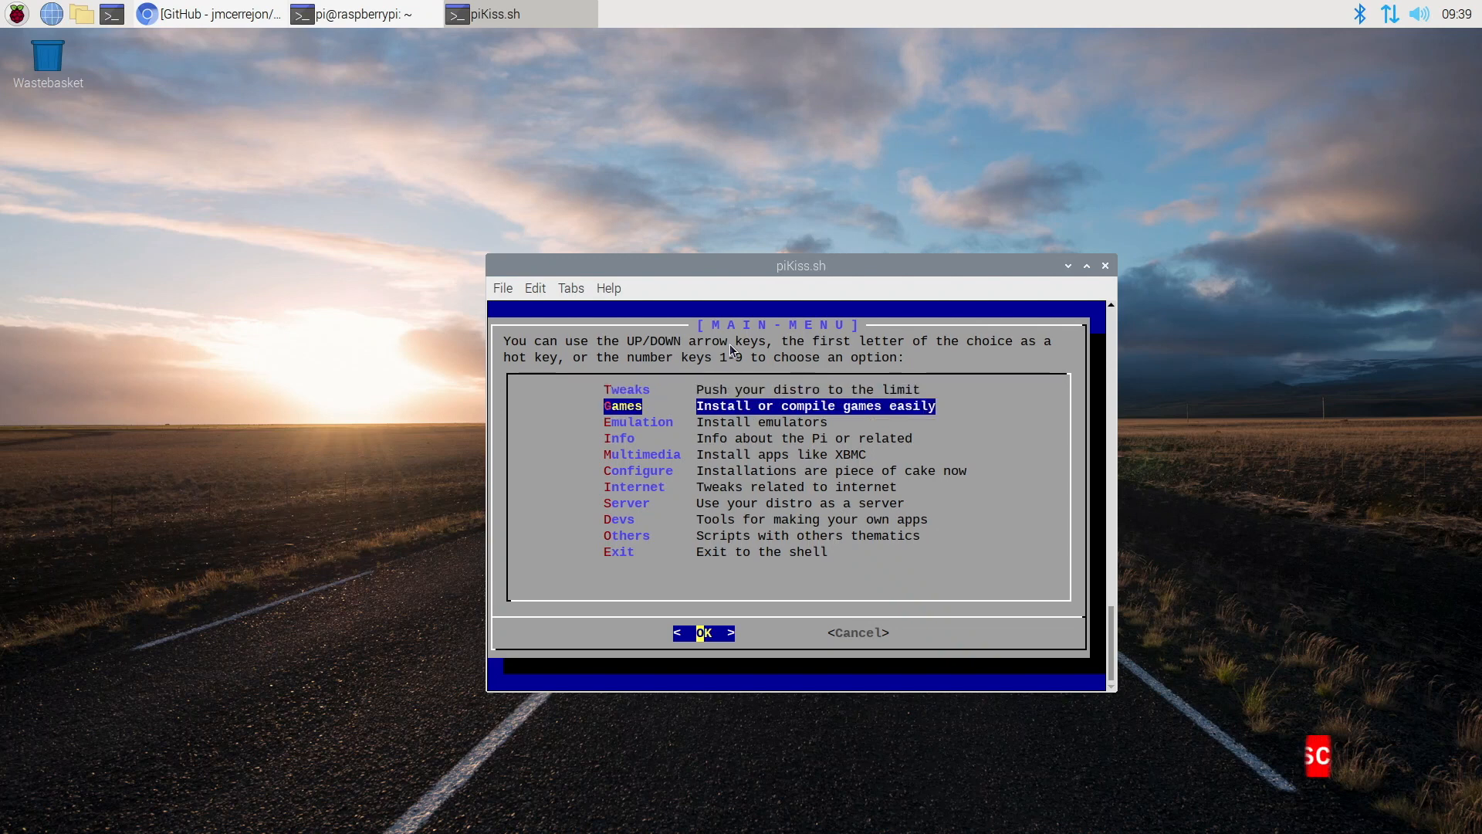
pyautogui.click(703, 633)
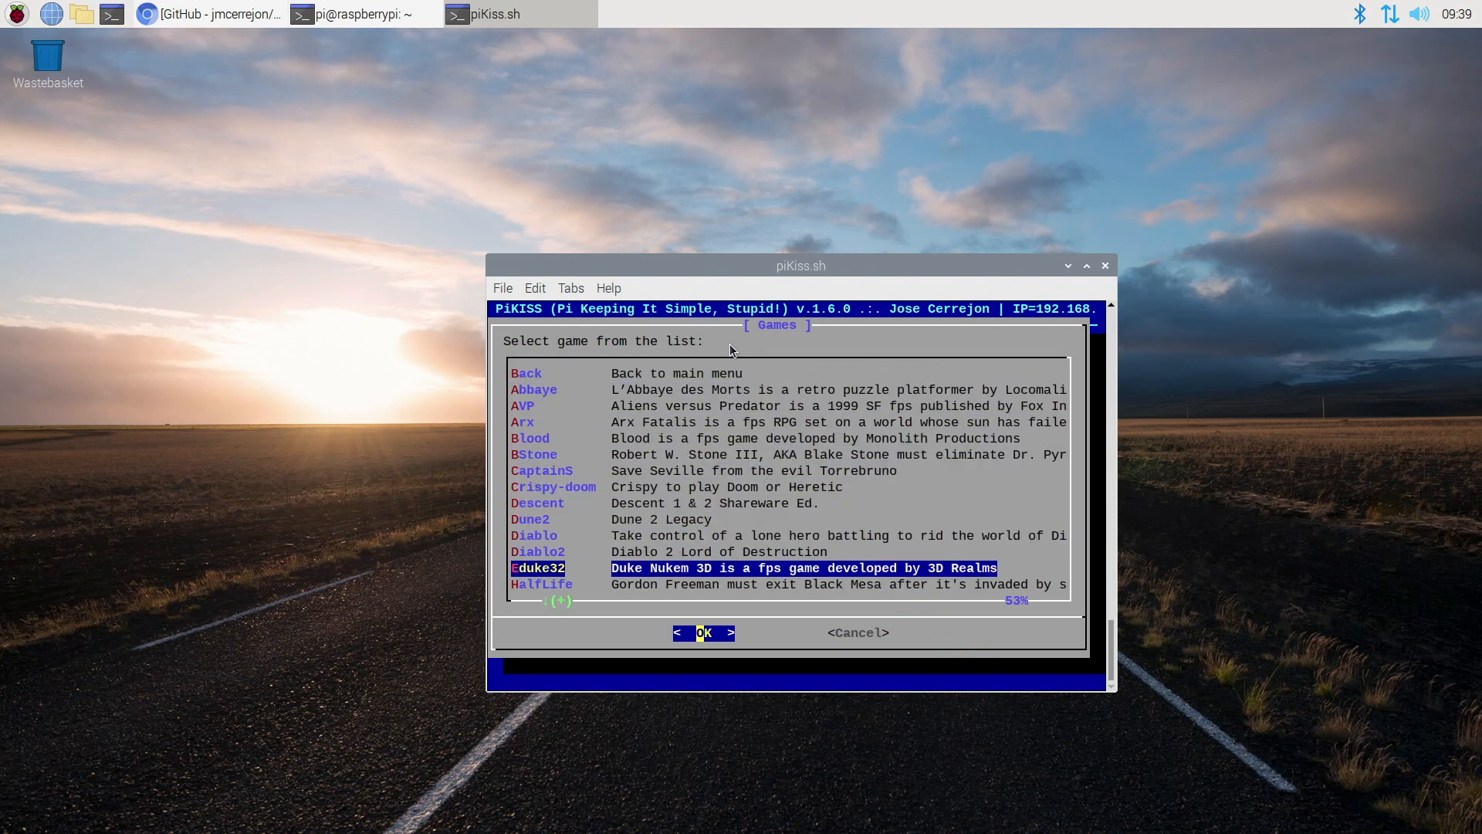
pyautogui.click(703, 633)
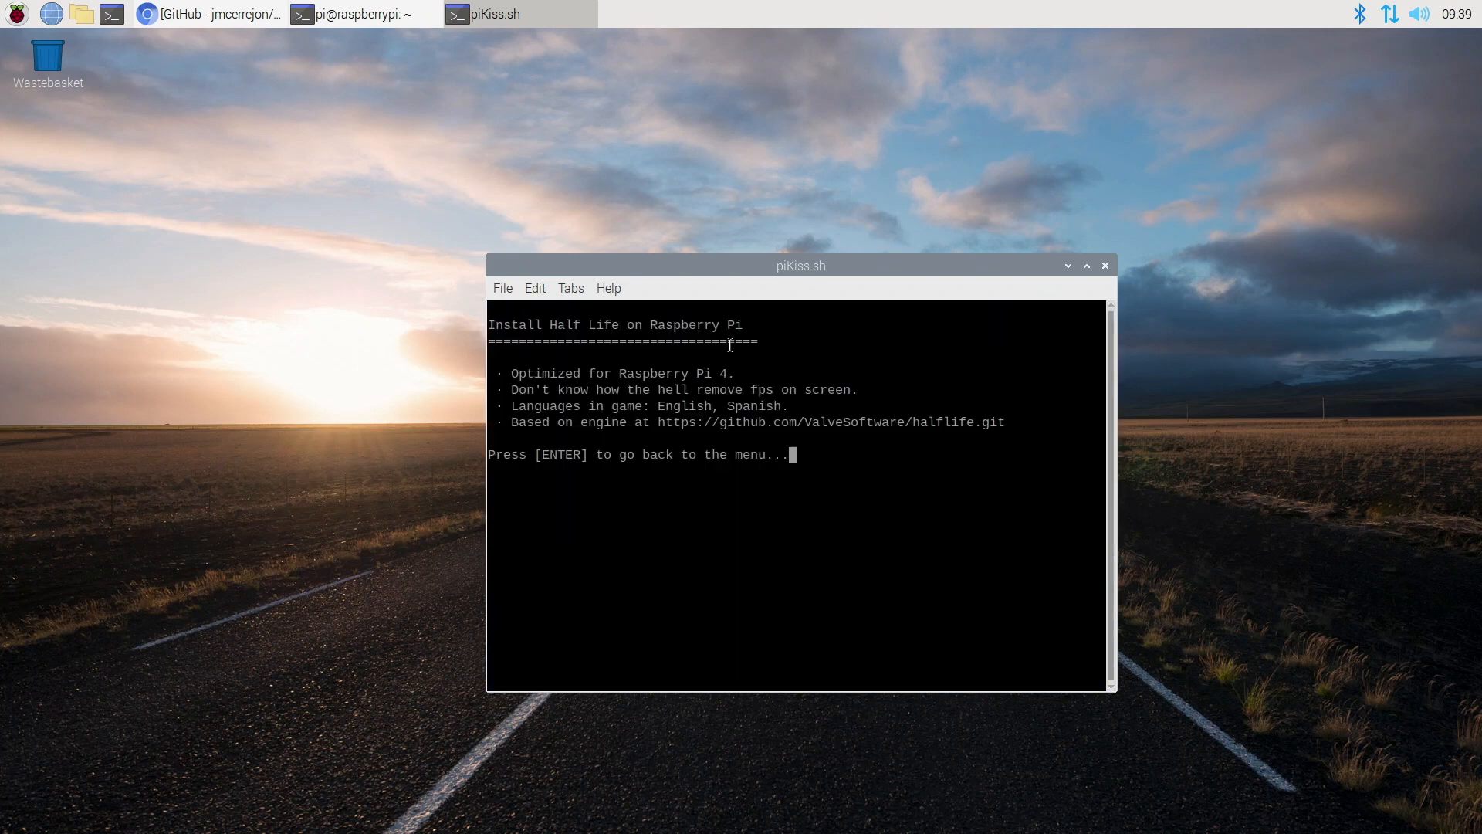
pyautogui.press('Return')
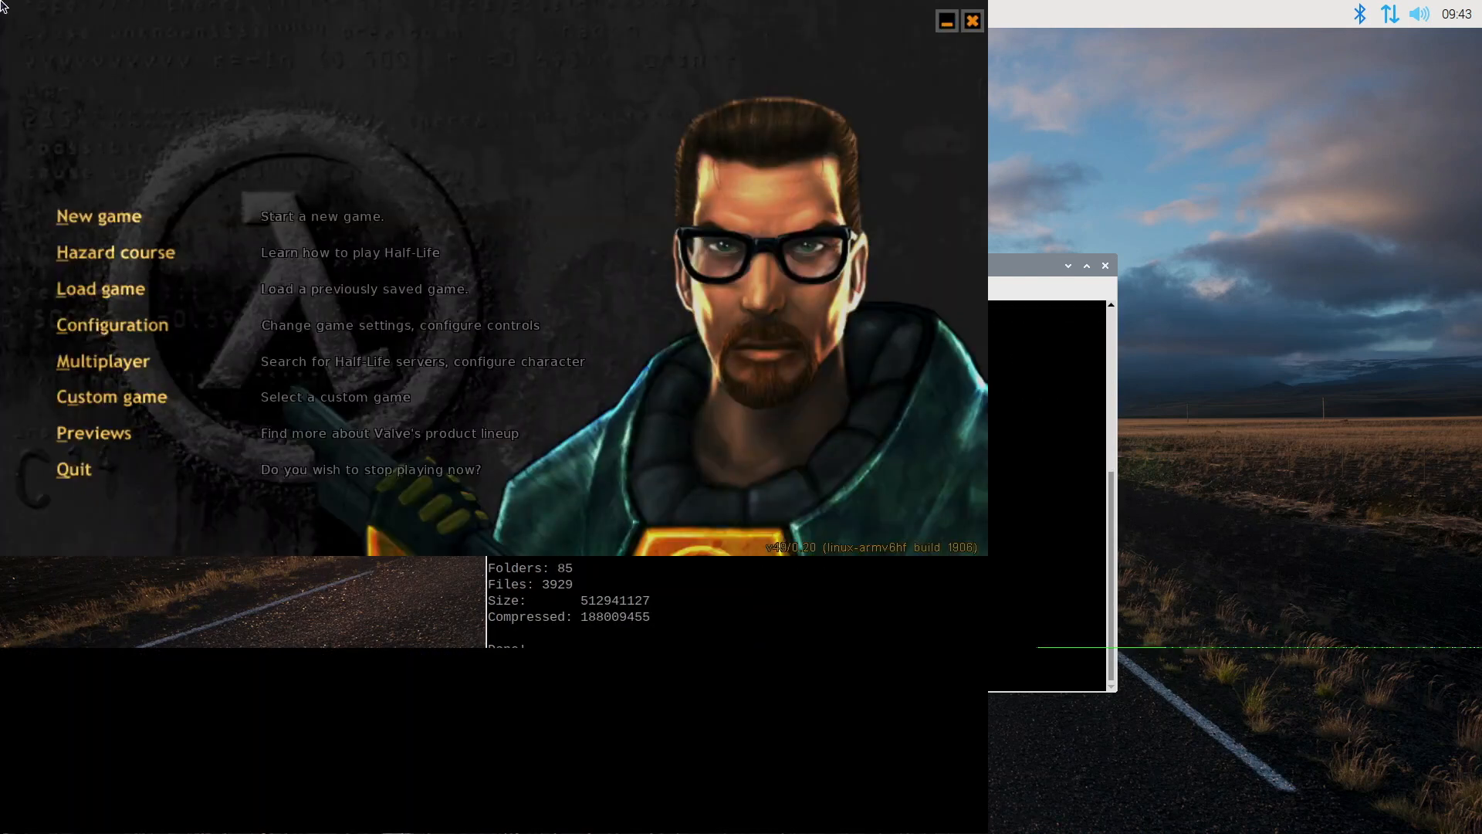
# Choose New game in Half-Life to reach the difficulty options
pyautogui.click(99, 216)
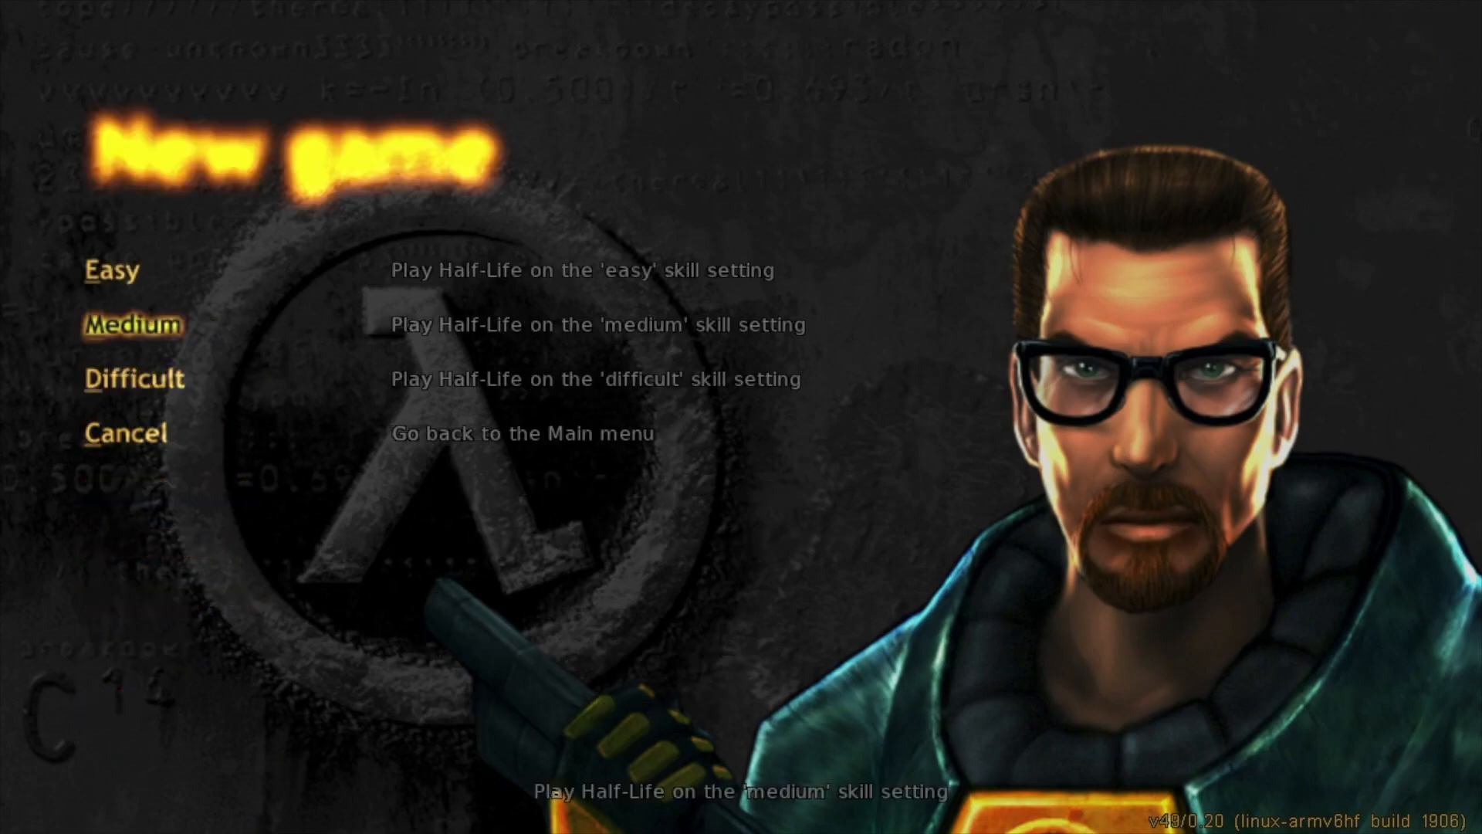